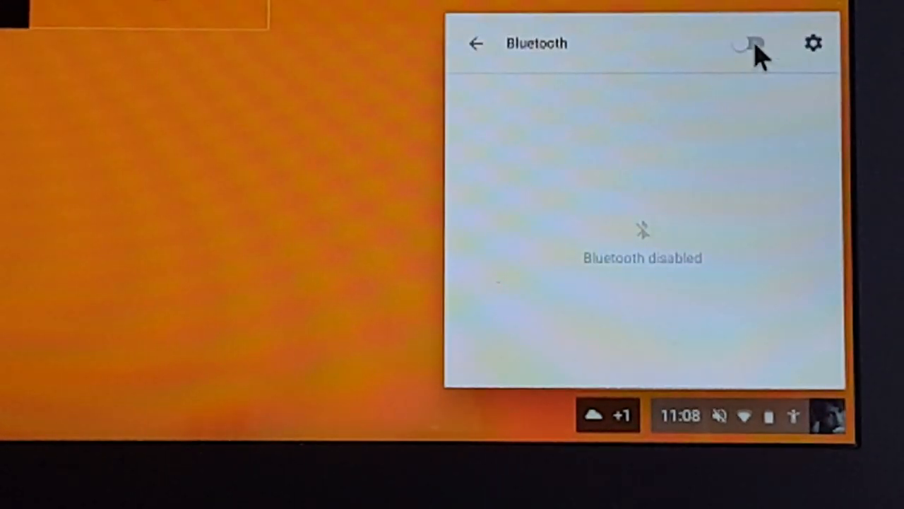
Toggle the Bluetooth switch in the settings panel to pair the Logitech mouse.
left_click(747, 43)
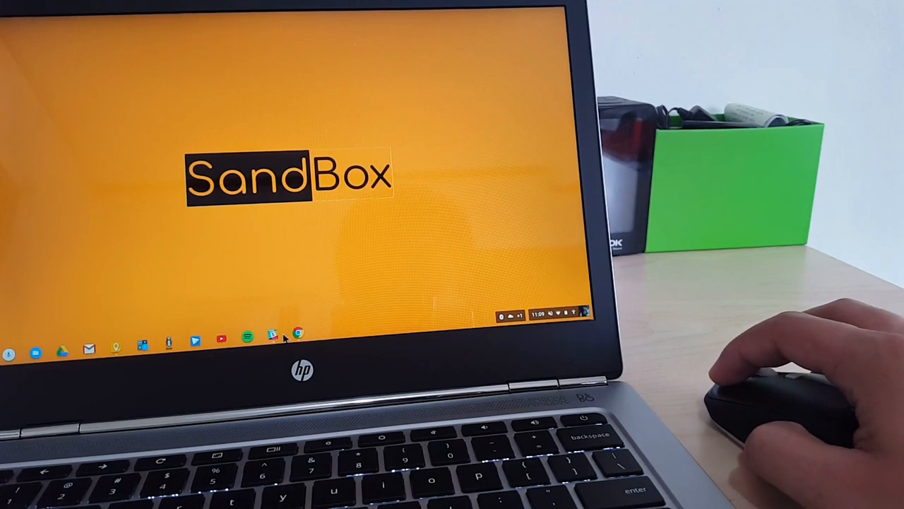
Launch Google Chrome from the shelf icon, opening a new Google search tab.
left_click(299, 334)
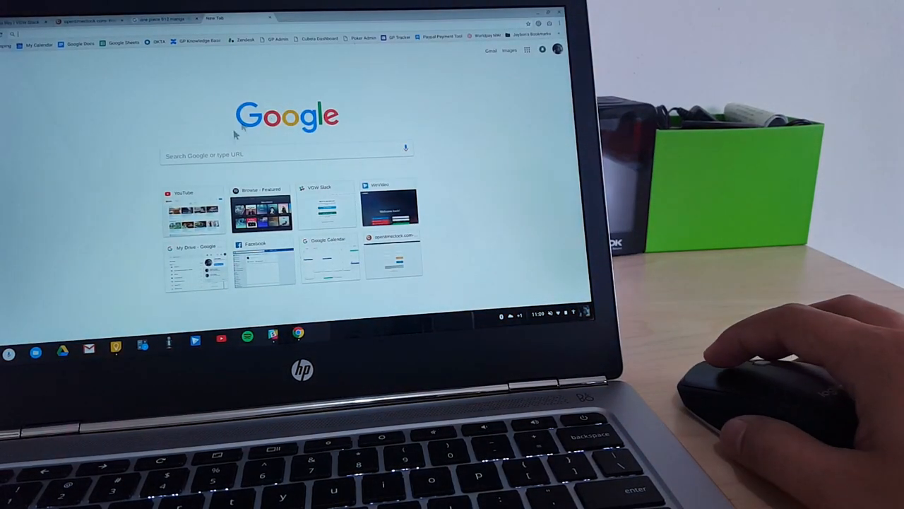